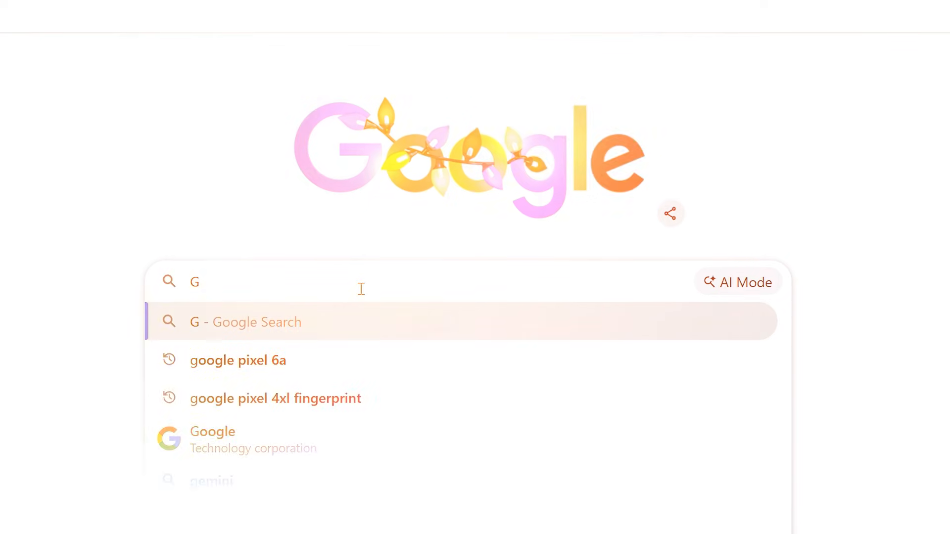
- Search Google for 'Google Play Games' and scroll through the official site's feature sections
{"action": "type", "text": "oogle Pla"}
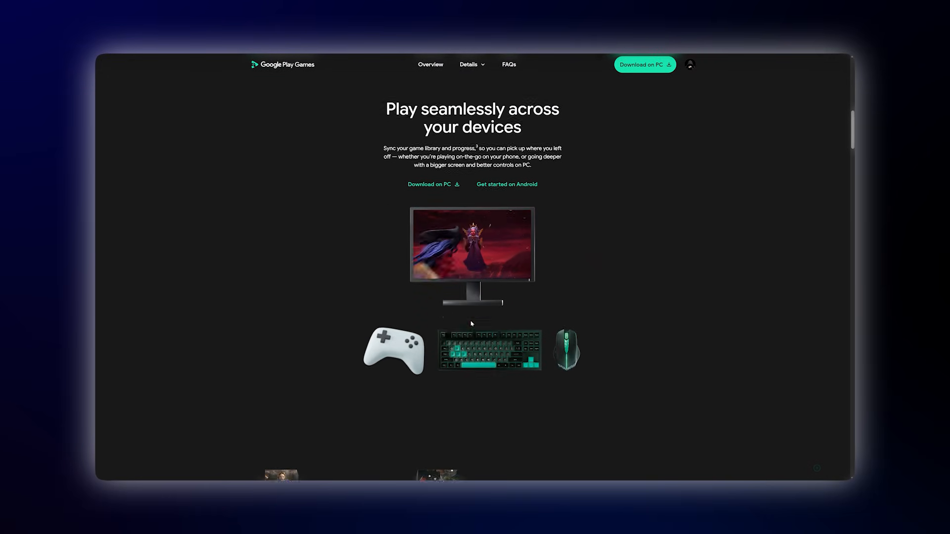
{"action": "scroll", "scroll_direction": "down", "scroll_amount": 3}
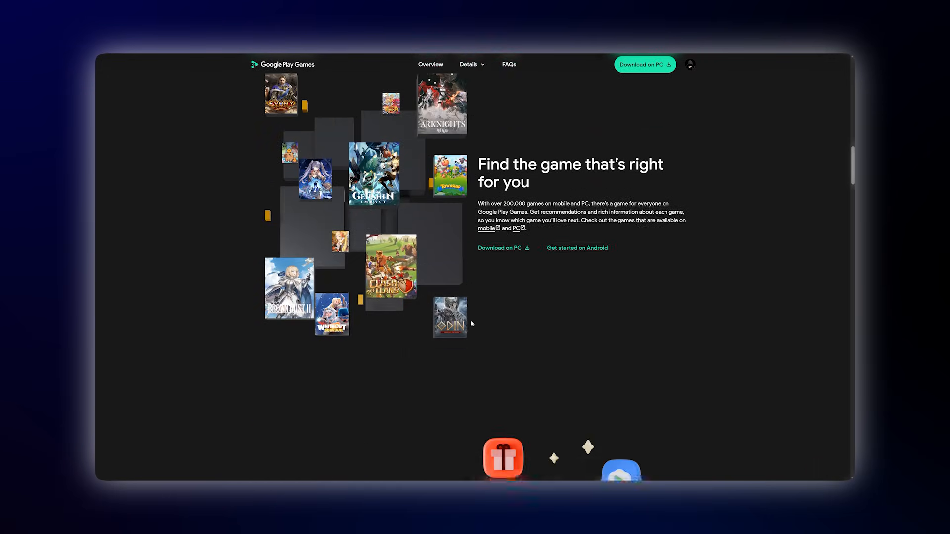
{"action": "scroll", "scroll_direction": "down", "scroll_amount": 3}
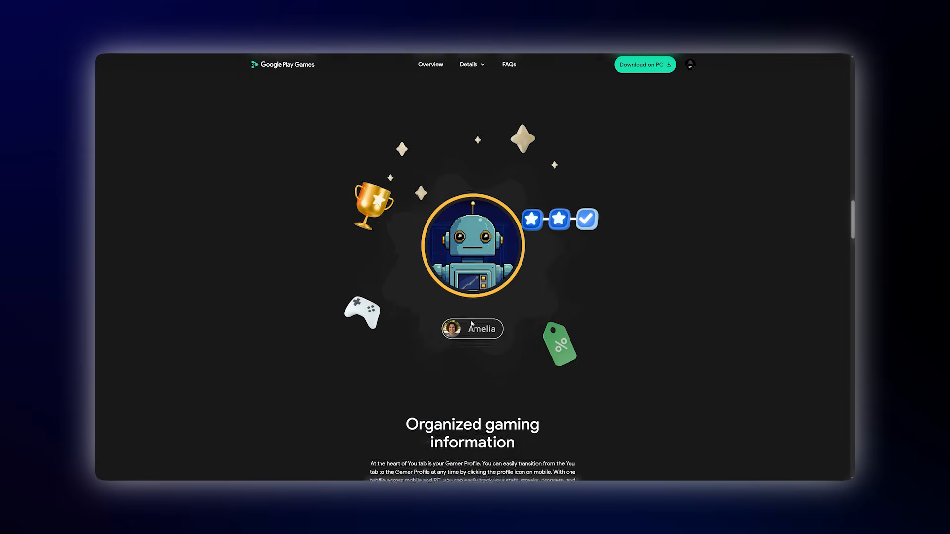
{"action": "scroll", "scroll_direction": "down", "scroll_amount": 3}
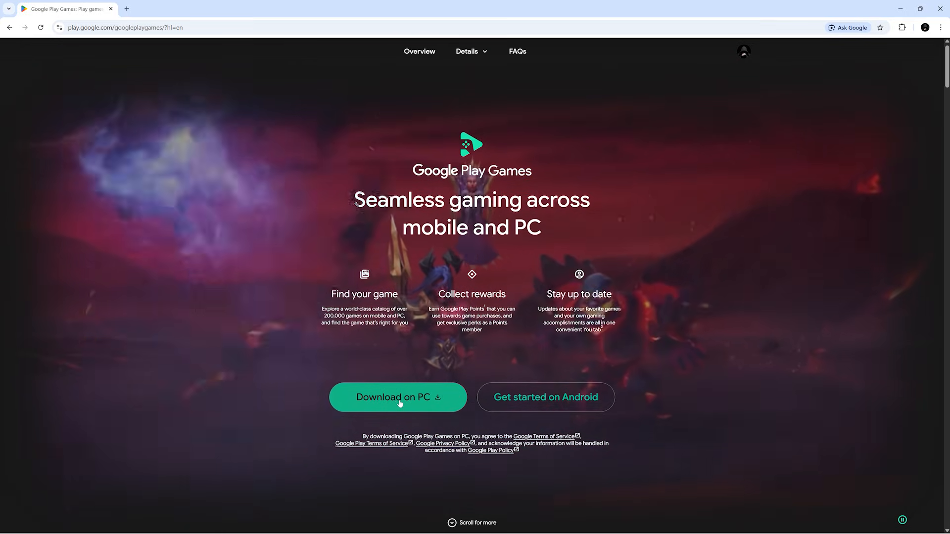
- Download the Google Play Games PC installer from Chrome and launch it
{"action": "left_click", "coordinate": [397, 397]}
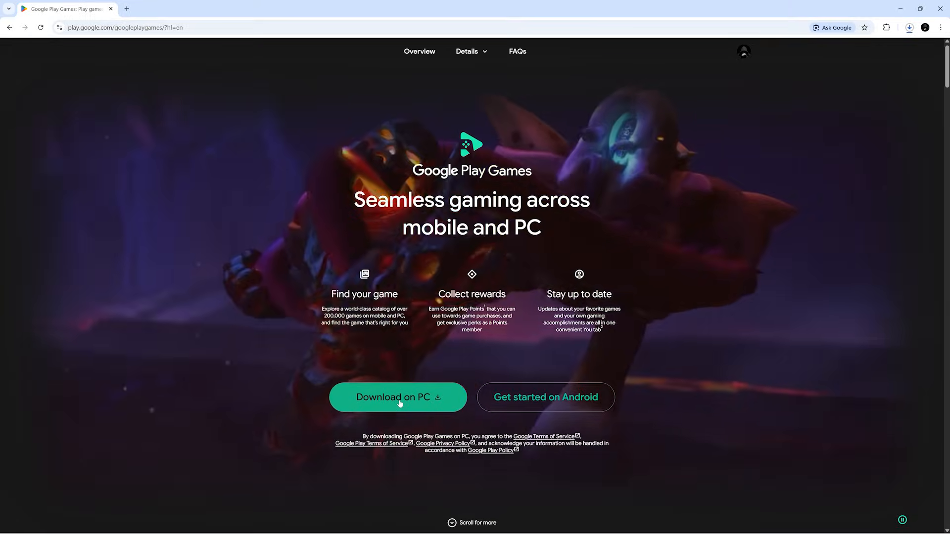
{"action": "left_click", "coordinate": [397, 397]}
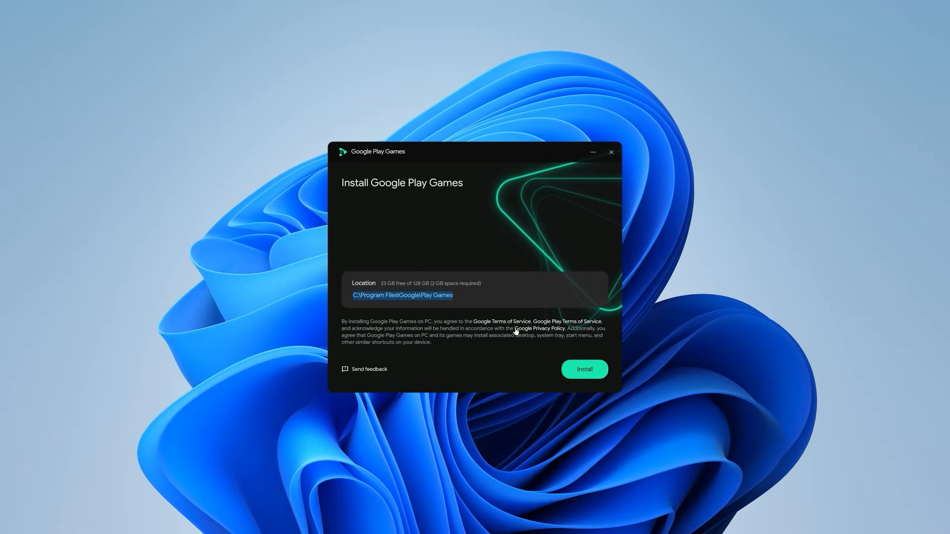
- Install Google Play Games to the default C:\Program Files\Google\Play Games location
{"action": "left_click", "coordinate": [583, 369]}
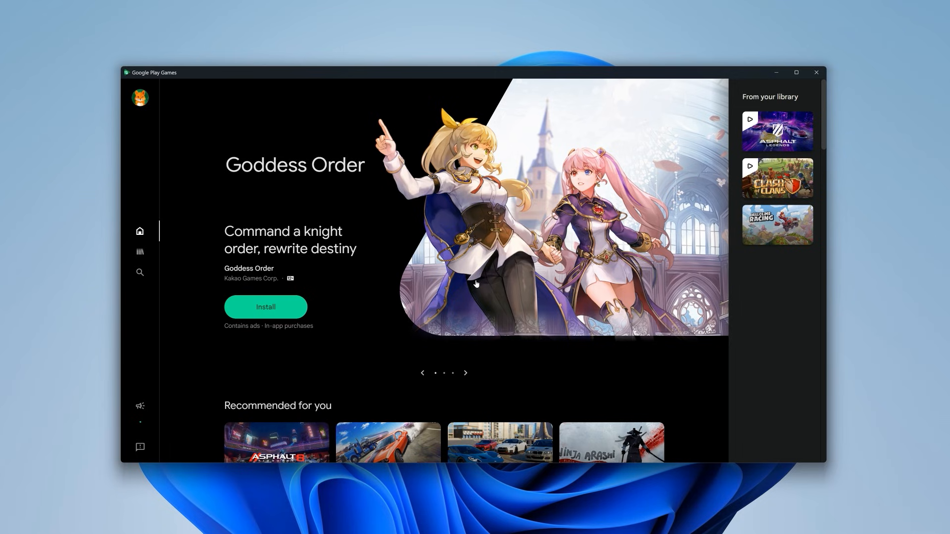
- Scroll through the Explore games catalogue, then show the Library with Asphalt Legends and Clash of Clans
{"action": "left_click", "coordinate": [139, 272]}
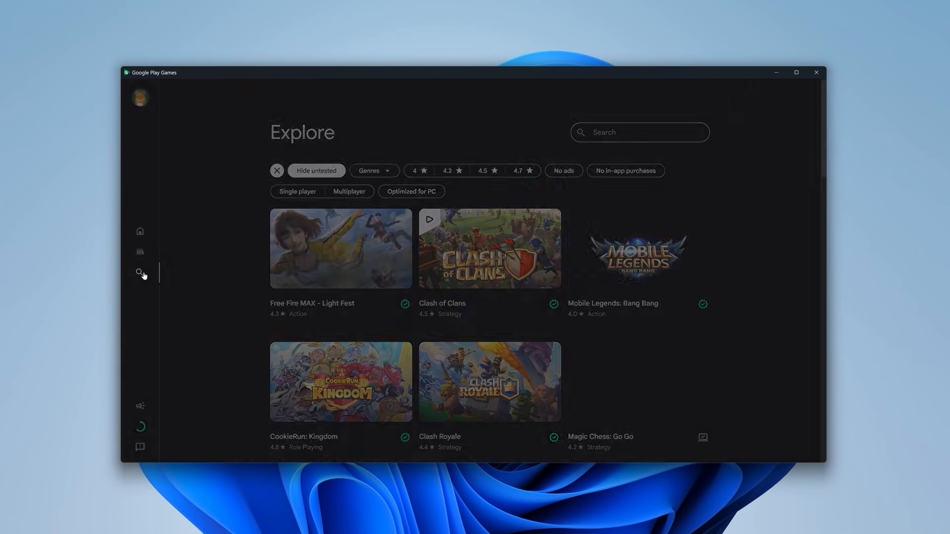
{"action": "scroll", "scroll_direction": "down", "scroll_amount": 3}
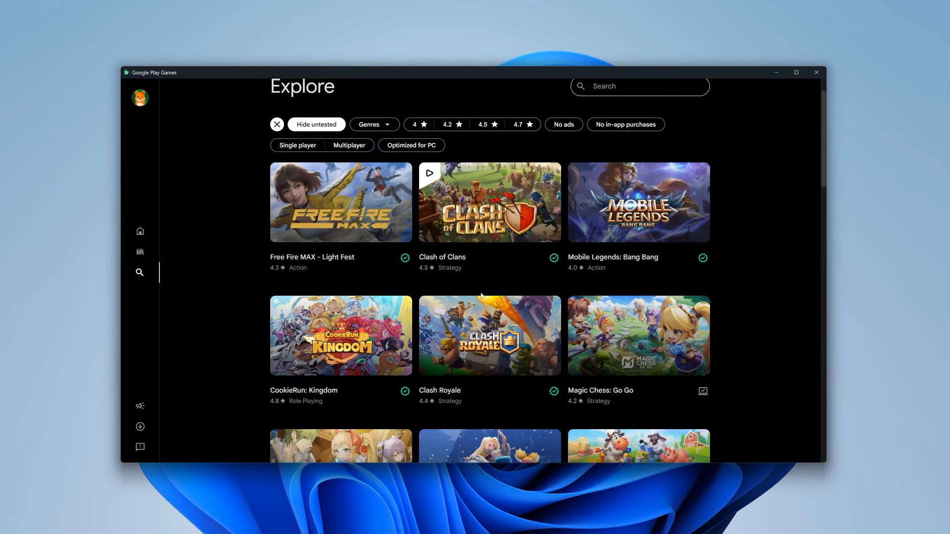
{"action": "scroll", "scroll_direction": "down", "scroll_amount": 3}
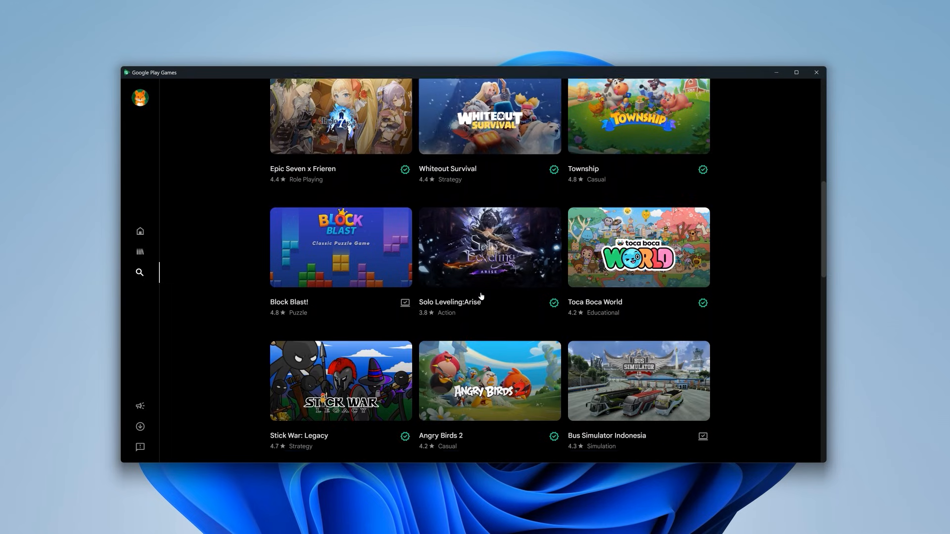
{"action": "scroll", "scroll_direction": "down", "scroll_amount": 3}
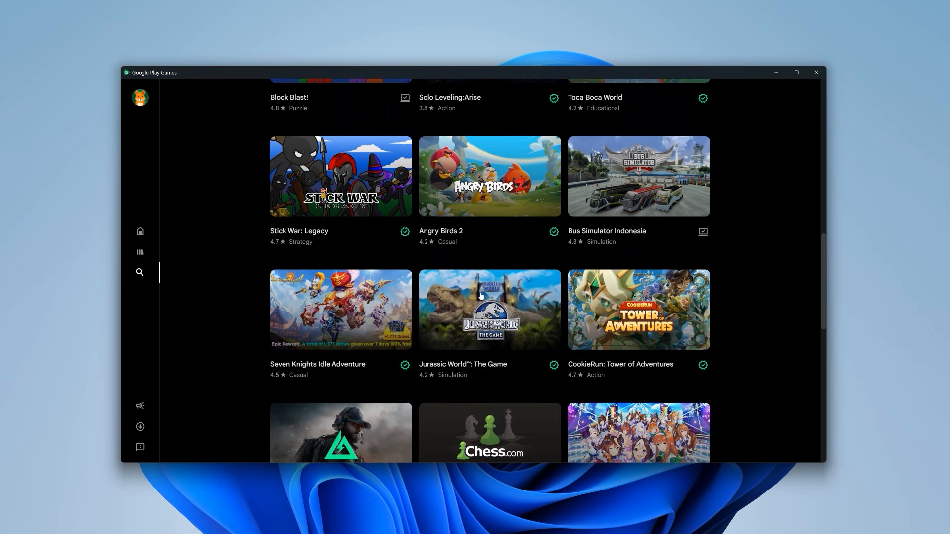
{"action": "scroll", "scroll_direction": "down", "scroll_amount": 3}
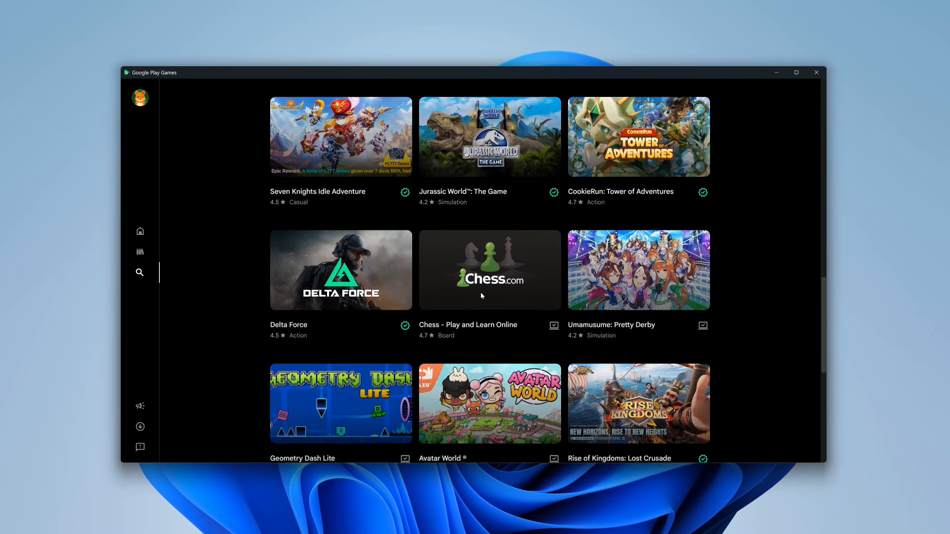
{"action": "scroll", "scroll_direction": "down", "scroll_amount": 3}
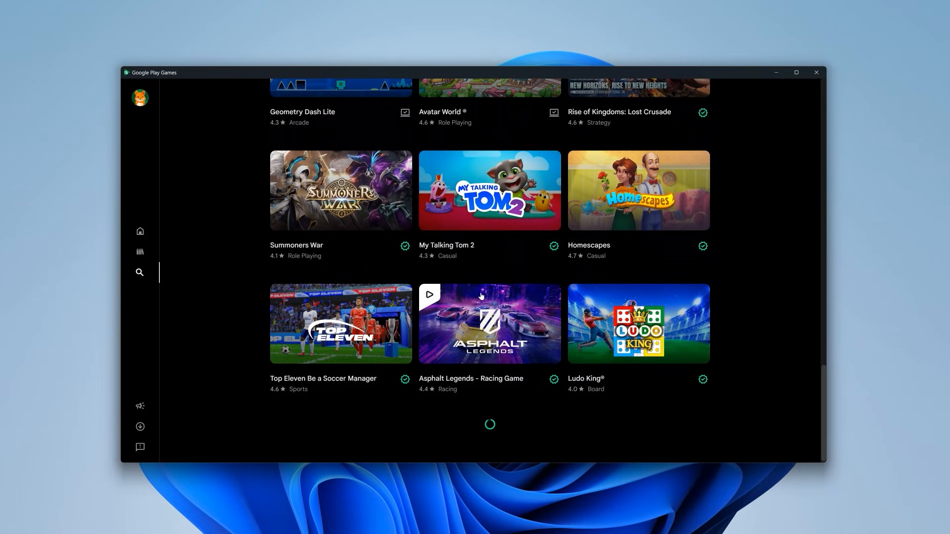
{"action": "scroll", "scroll_direction": "down", "scroll_amount": 3}
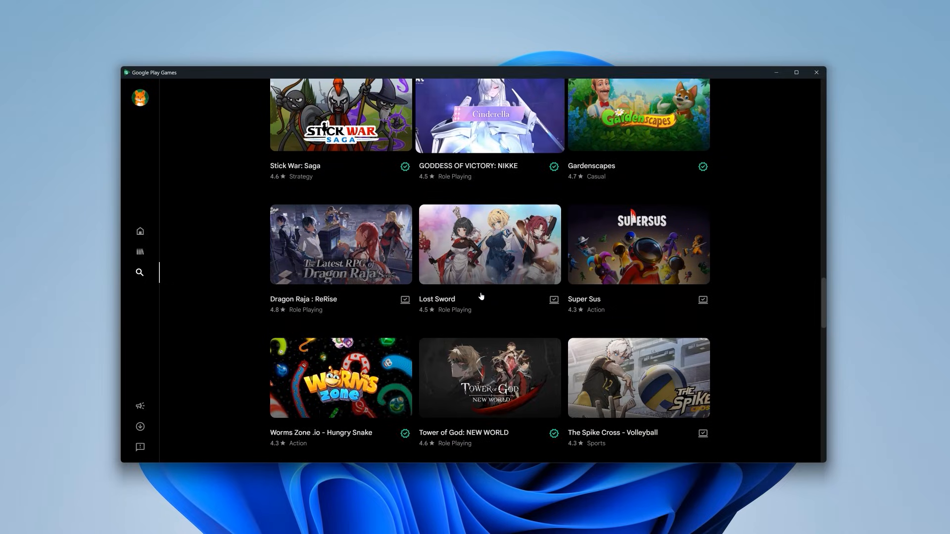
{"action": "scroll", "scroll_direction": "down", "scroll_amount": 3}
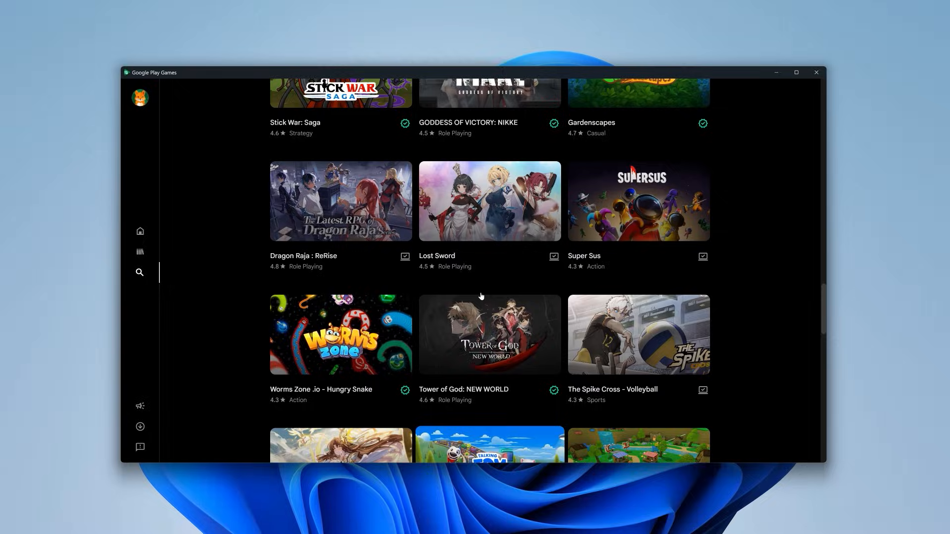
{"action": "left_click", "coordinate": [140, 251]}
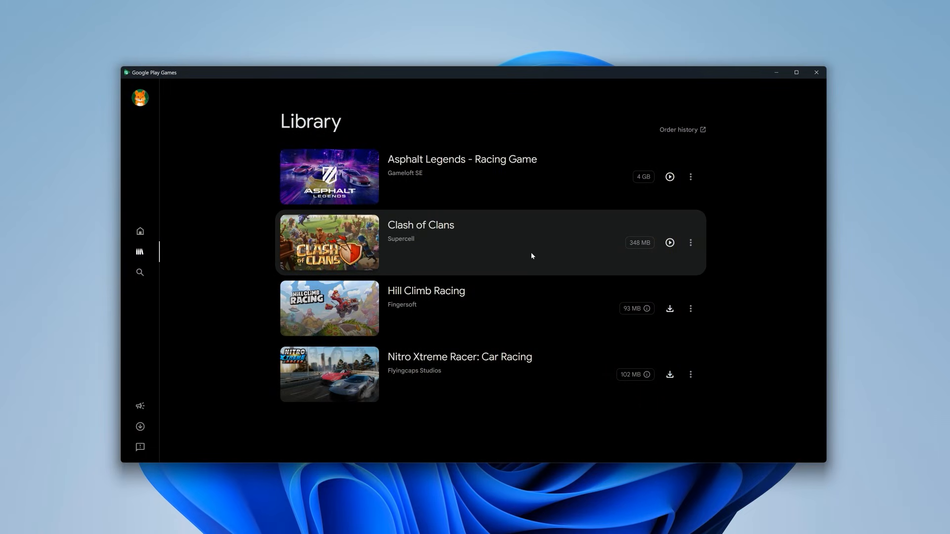
- Launch Asphalt Legends - Racing Game from the Library and minimize the launcher window
{"action": "left_click", "coordinate": [670, 242]}
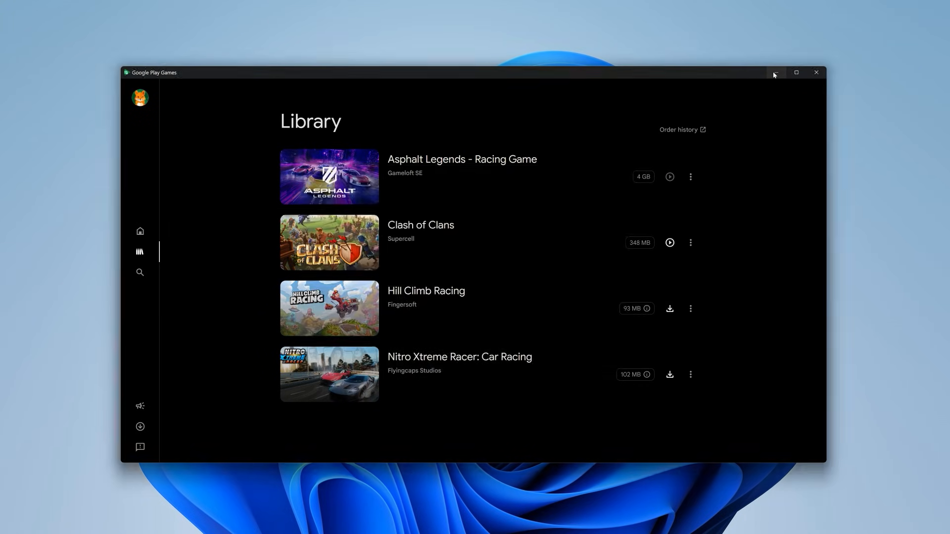
{"action": "left_click", "coordinate": [669, 176]}
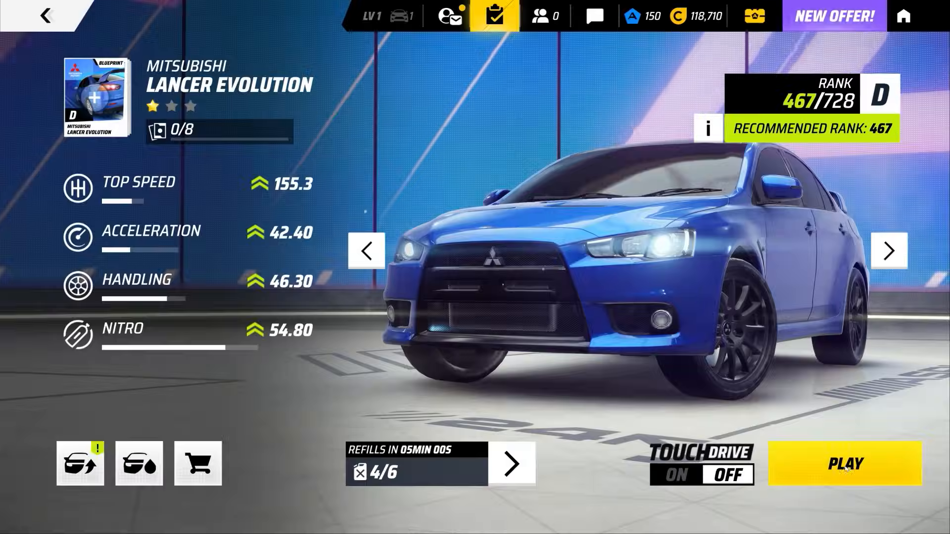
- Bring up Asphalt Legends' car selection screen showing the Mitsubishi Lancer Evolution
{"action": "left_click", "coordinate": [845, 464]}
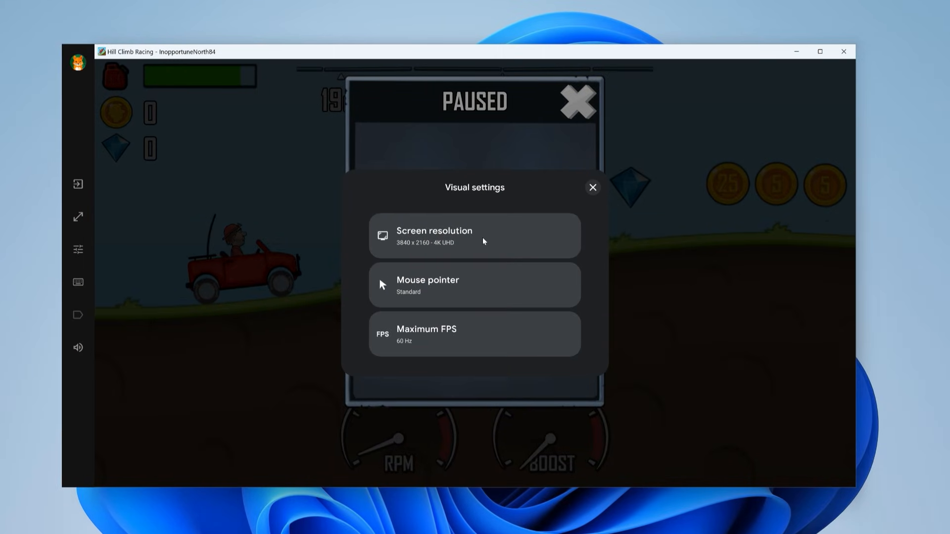
{"action": "mouse_move", "coordinate": [451, 320]}
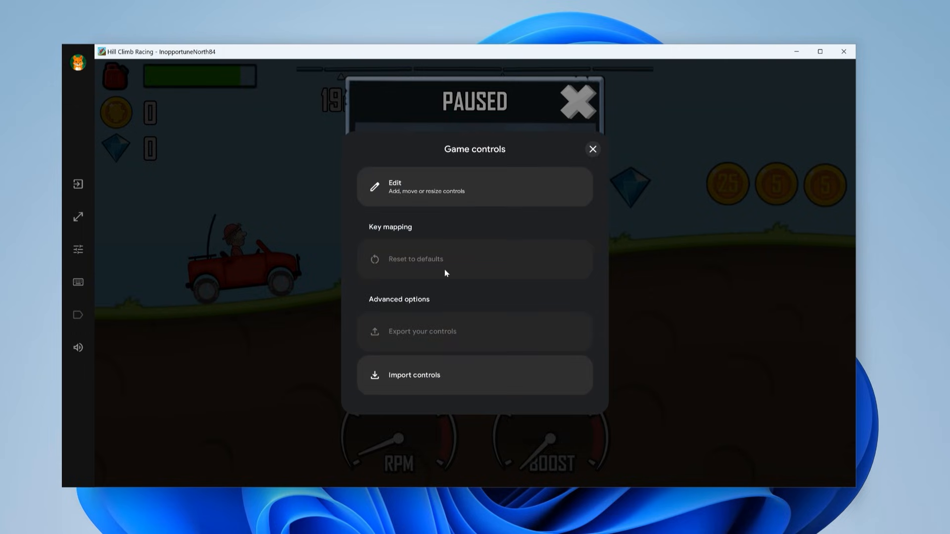
- View Hill Climb Racing's visual settings and game controls panels from the emulator sidebar
{"action": "left_click", "coordinate": [592, 149]}
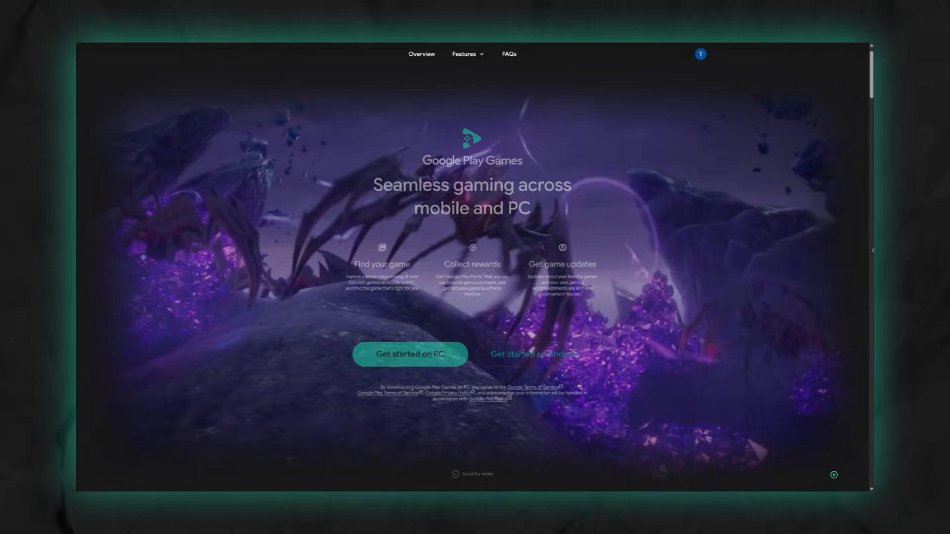
- Scroll the Explore catalogue to games like Angry Birds 2 and Stick War: Legacy
{"action": "scroll", "scroll_direction": "down", "scroll_amount": 3}
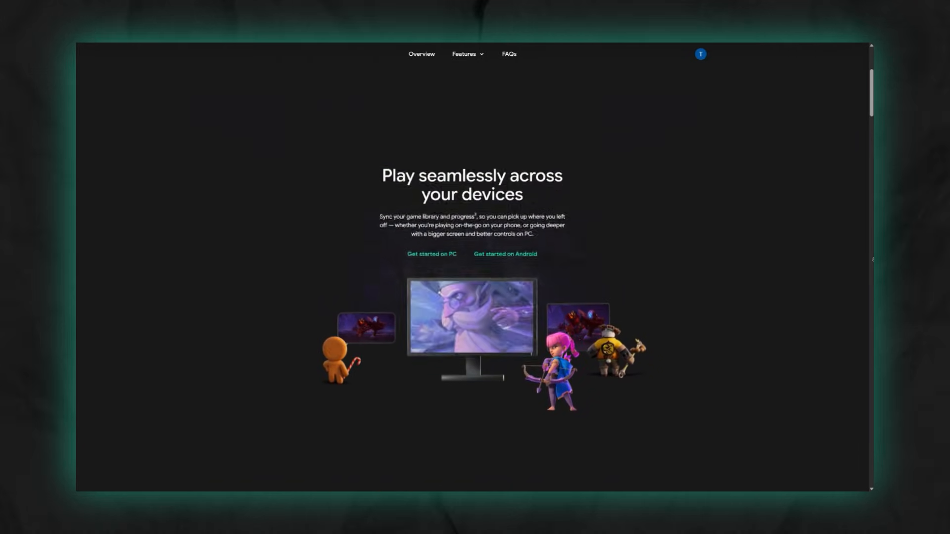
{"action": "scroll", "scroll_direction": "down", "scroll_amount": 3}
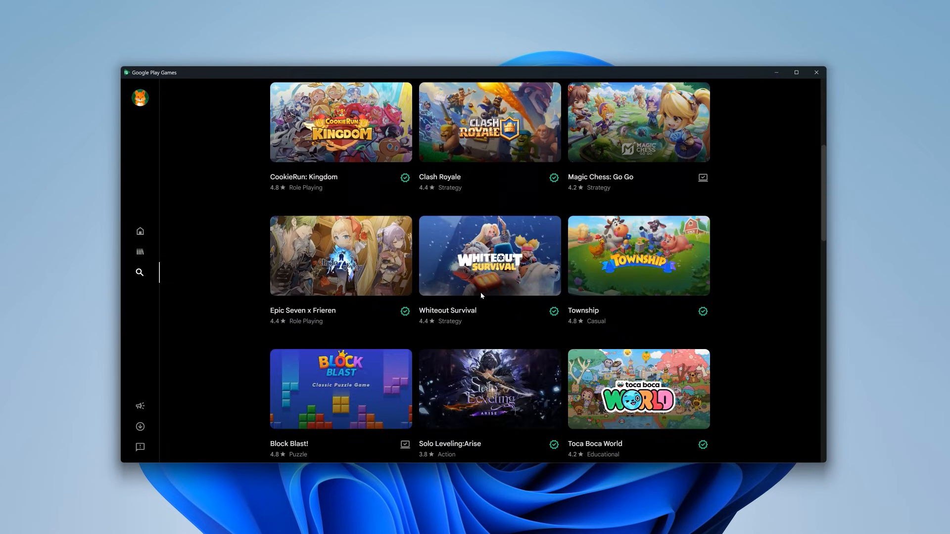
{"action": "scroll", "scroll_direction": "down", "scroll_amount": 3}
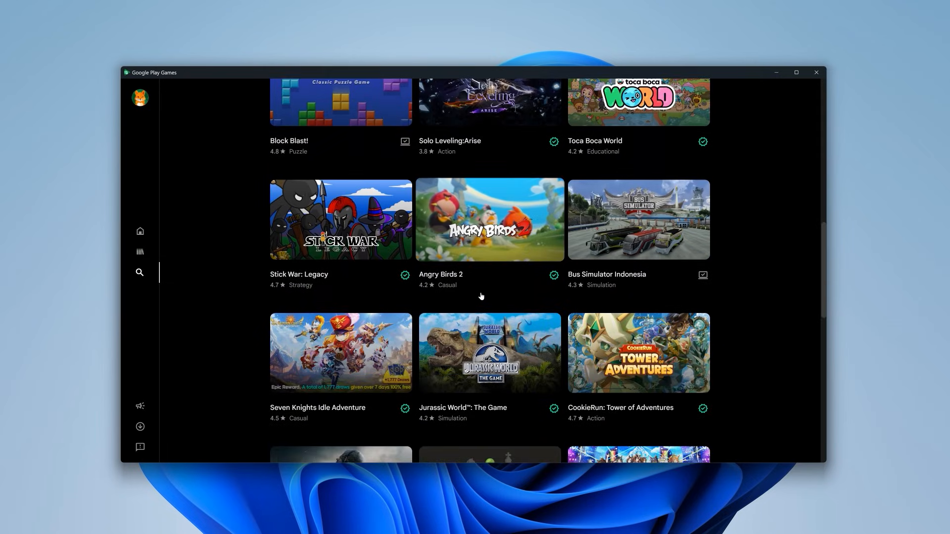